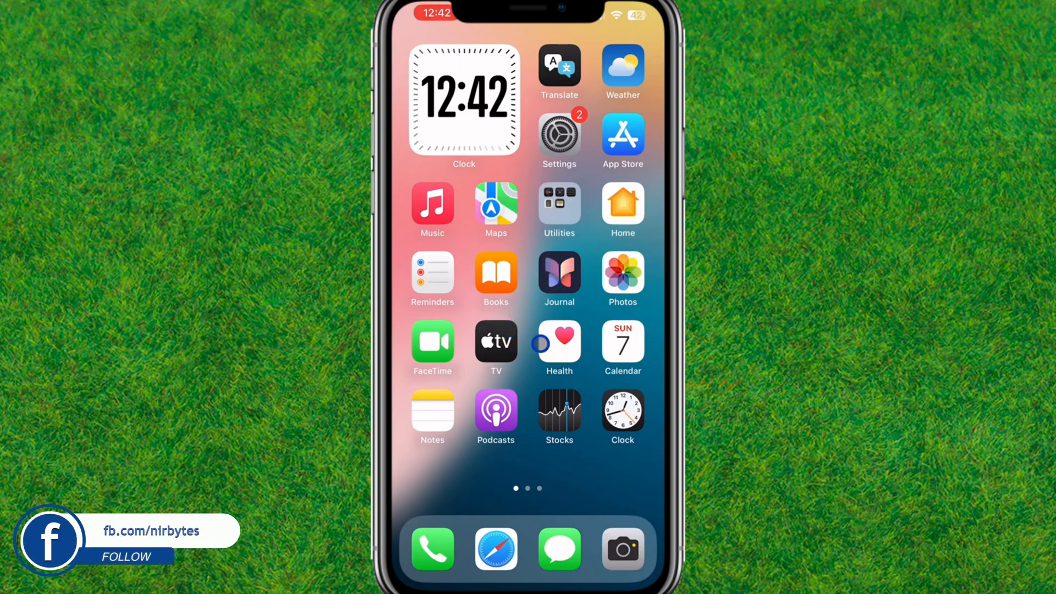
{"action": "scroll", "scroll_direction": "left", "scroll_amount": 3}
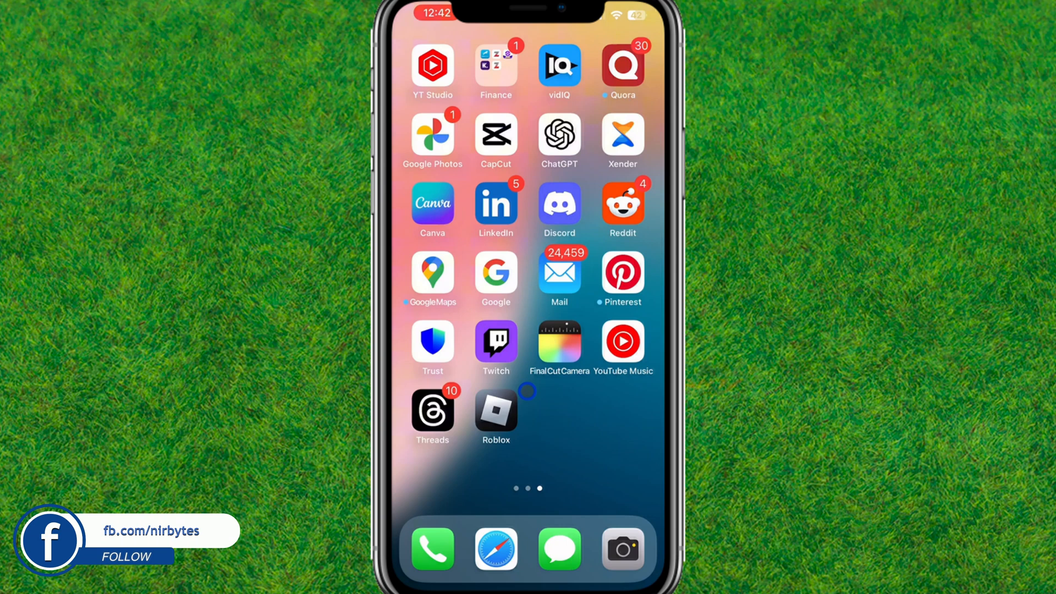